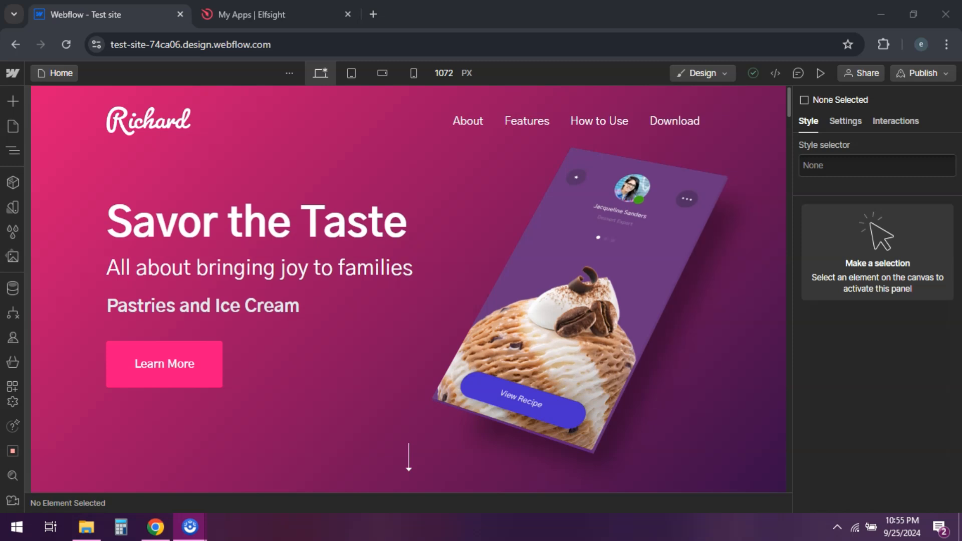
{"action": "mouse_move", "coordinate": [160, 166]}
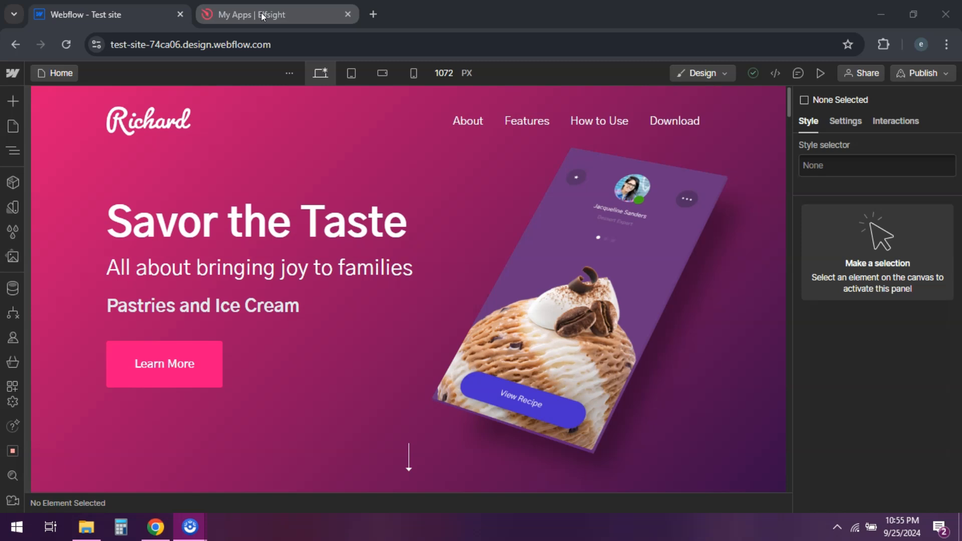
- Switch to the Elfsight dashboard and edit the Untitled Google Reviews widget
{"action": "left_click", "coordinate": [276, 14]}
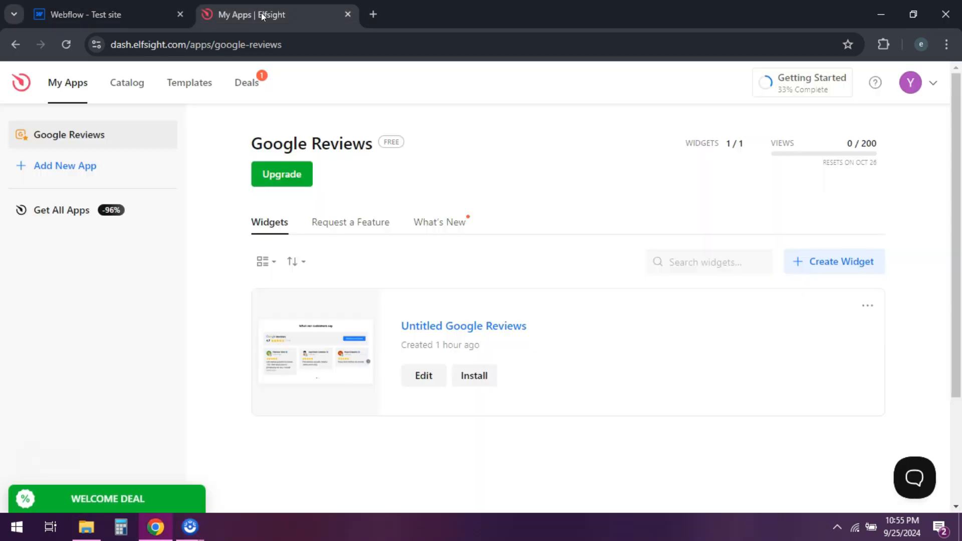
{"action": "mouse_move", "coordinate": [464, 100]}
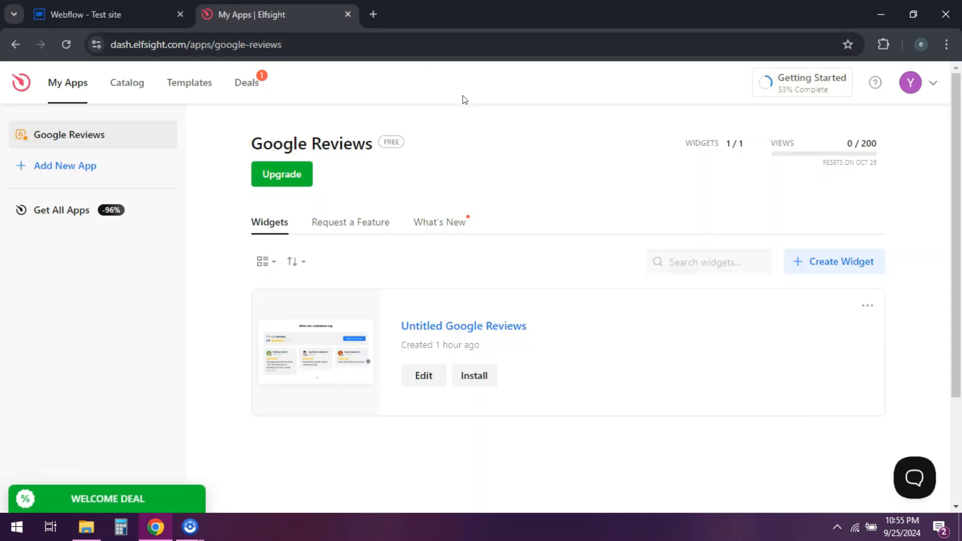
{"action": "mouse_move", "coordinate": [215, 412]}
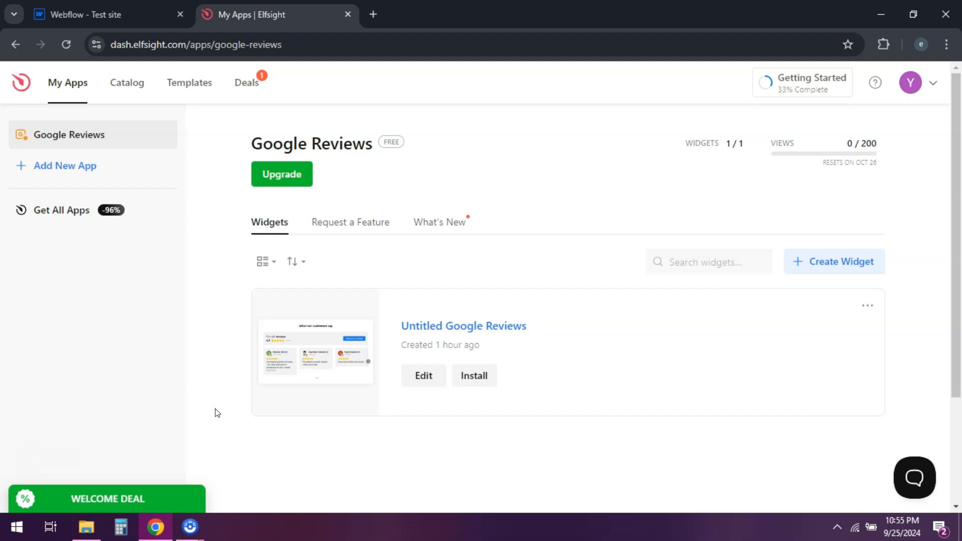
{"action": "mouse_move", "coordinate": [275, 393]}
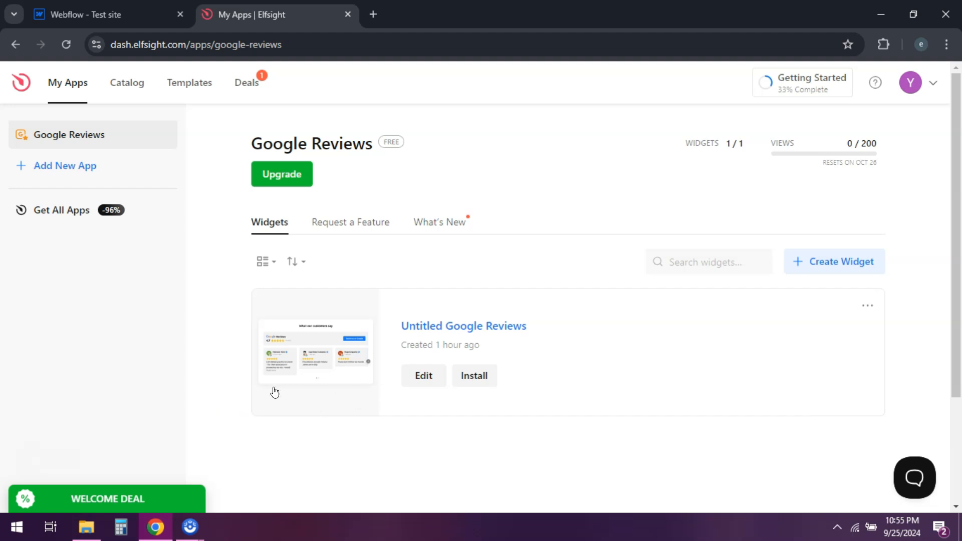
{"action": "mouse_move", "coordinate": [391, 430]}
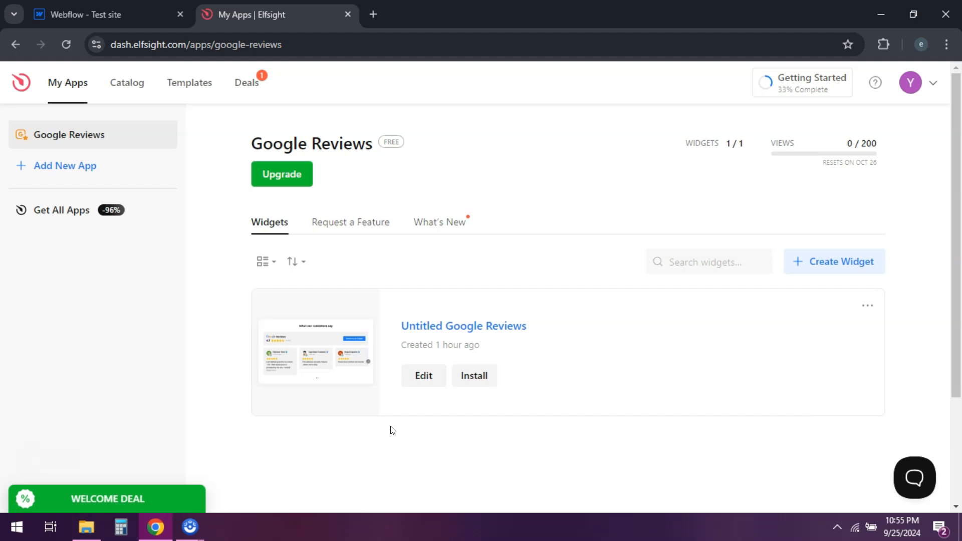
{"action": "mouse_move", "coordinate": [424, 427]}
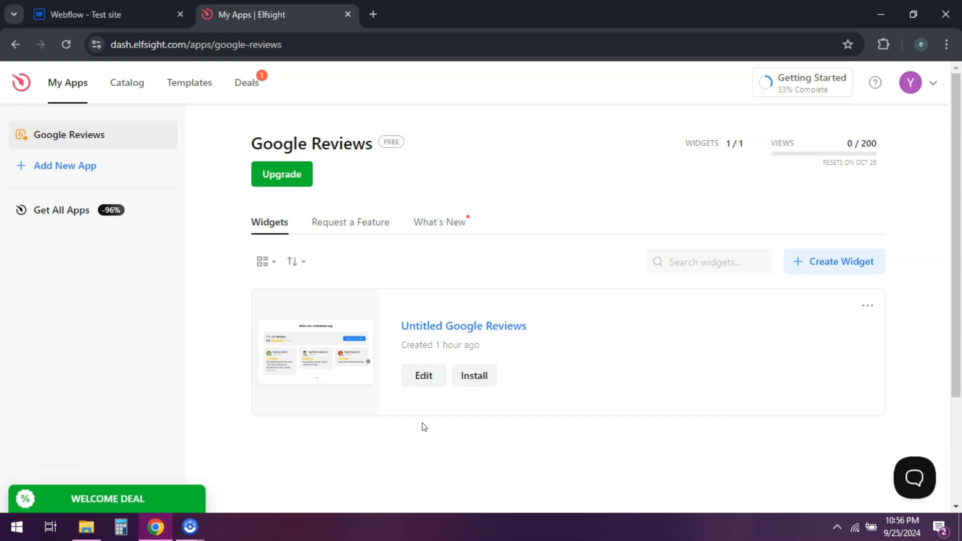
{"action": "left_click", "coordinate": [423, 376]}
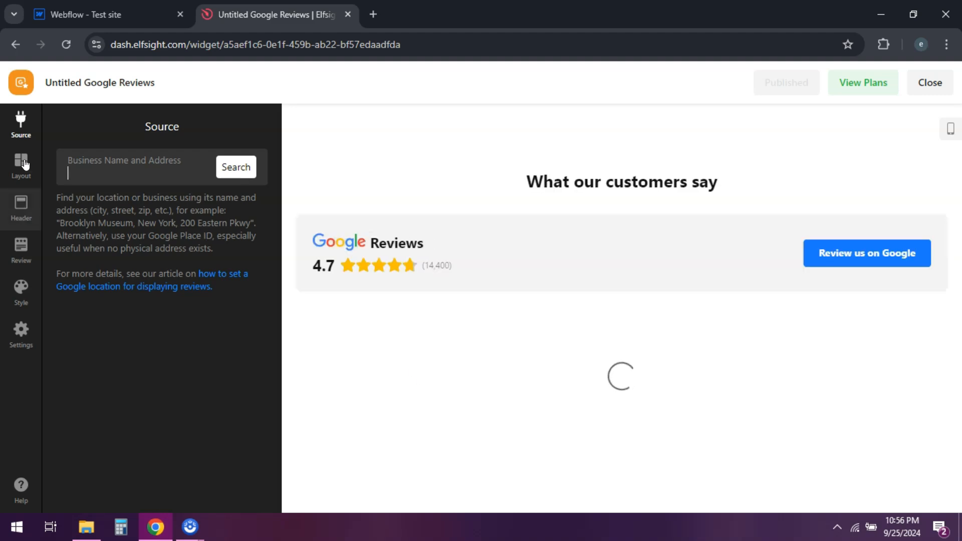
- Review the widget's style, review card and header settings, then leave the editor
{"action": "left_click", "coordinate": [21, 292]}
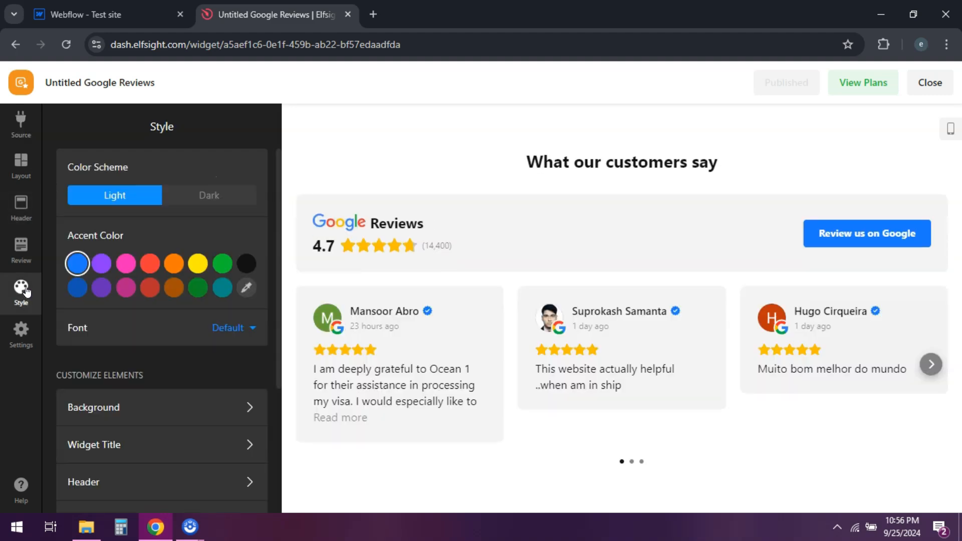
{"action": "left_click", "coordinate": [21, 250]}
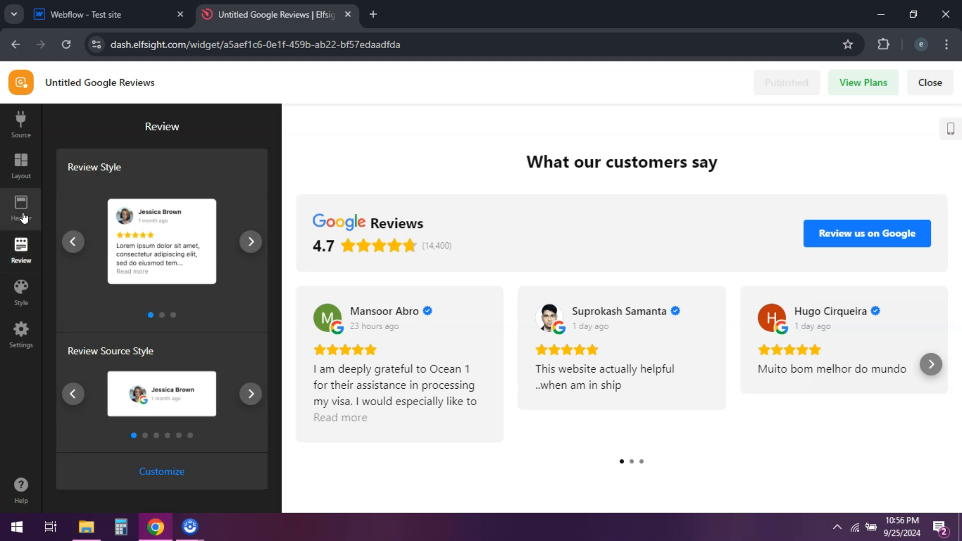
{"action": "left_click", "coordinate": [20, 208]}
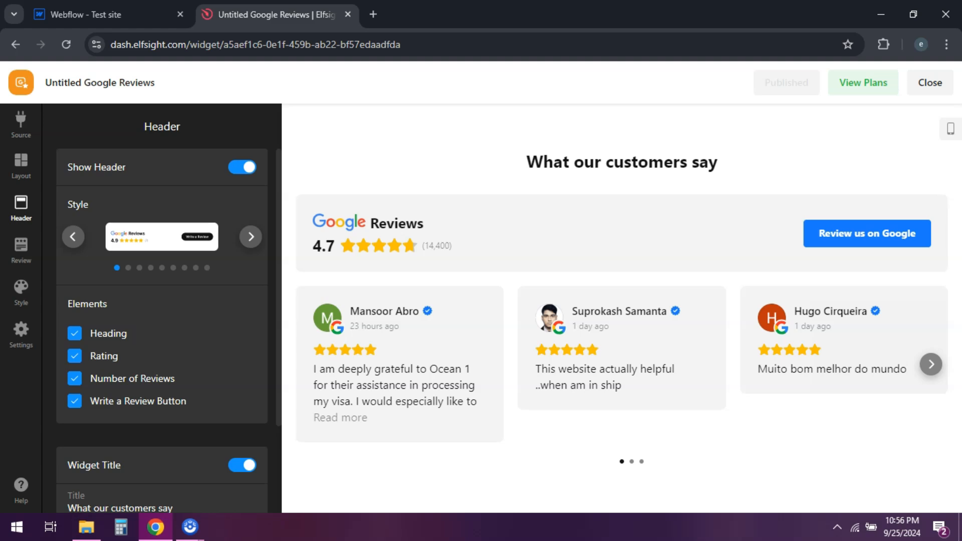
{"action": "left_click", "coordinate": [929, 82]}
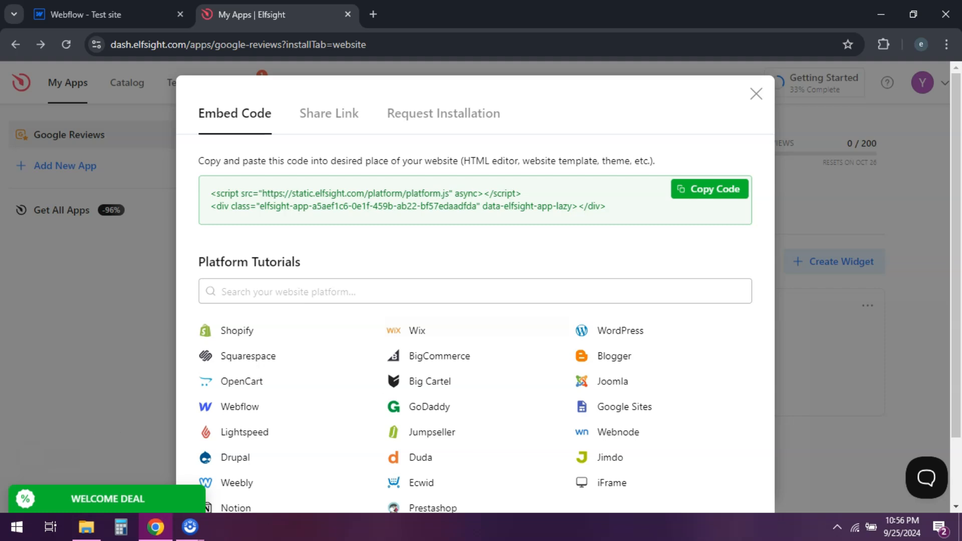
- Copy the embed code, then select the Webflow footer and bring up the elements library
{"action": "left_click", "coordinate": [99, 14]}
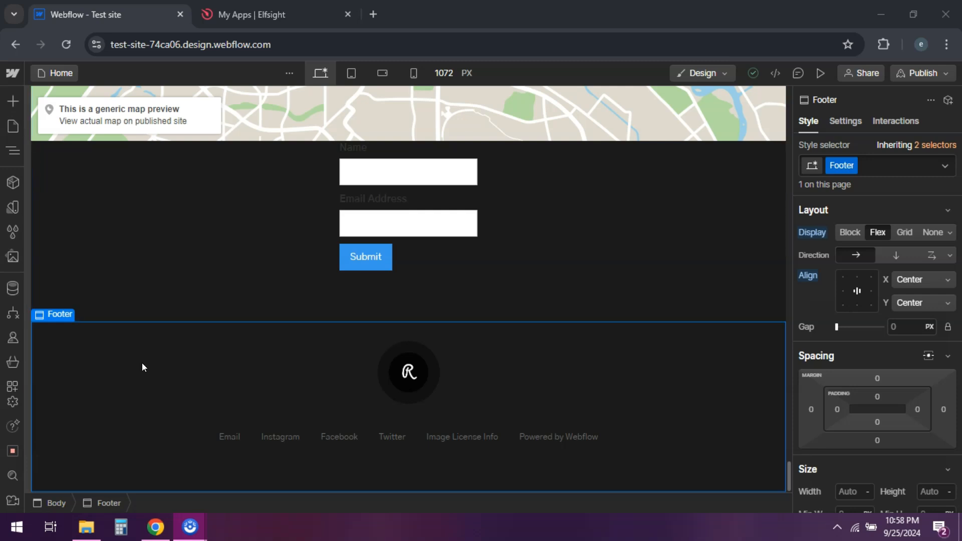
{"action": "left_click", "coordinate": [462, 436]}
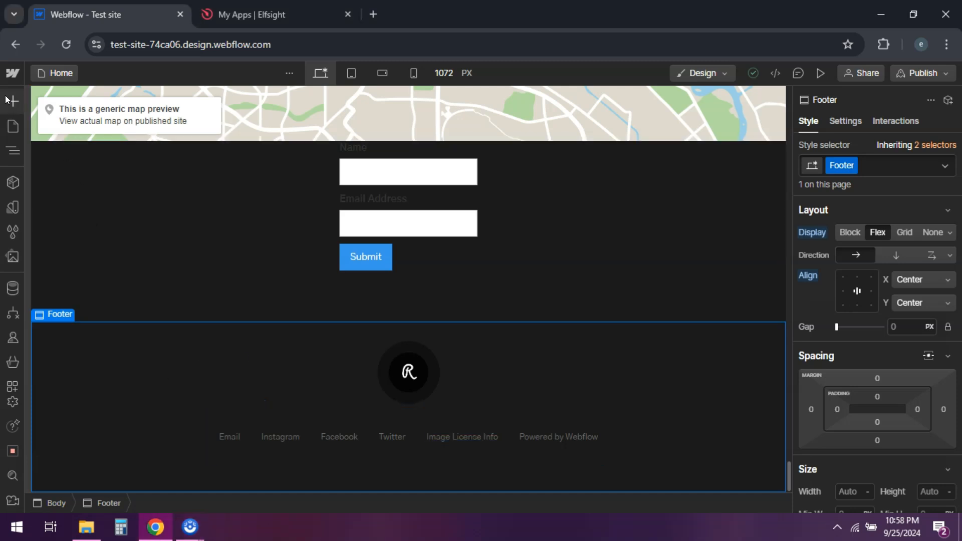
{"action": "left_click", "coordinate": [12, 100]}
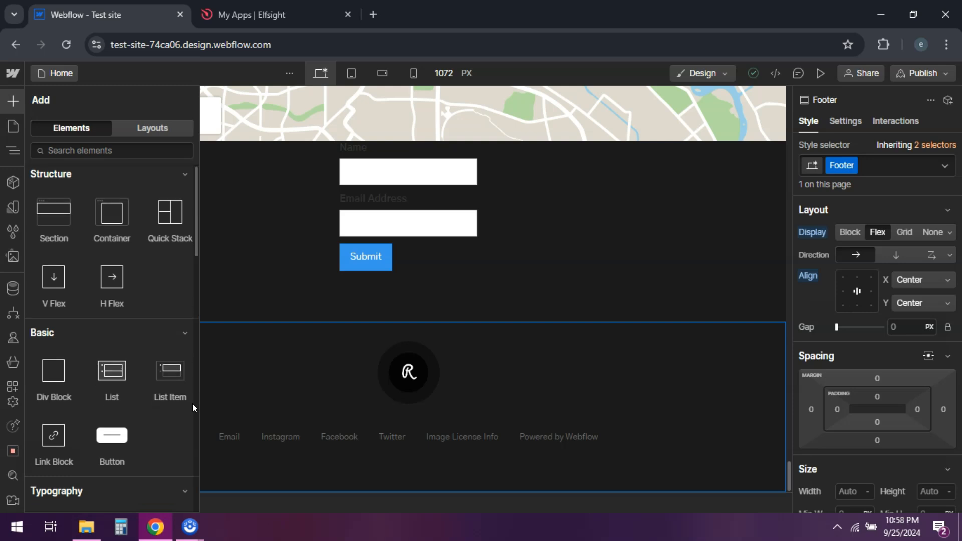
- Scroll the elements library down to the Advanced section with Code Embed
{"action": "scroll", "scroll_direction": "down", "scroll_amount": 3}
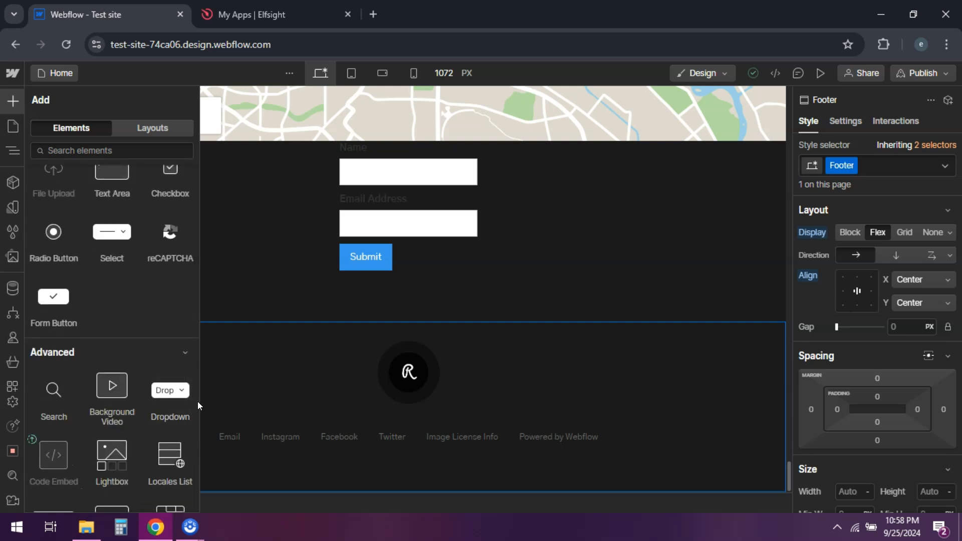
{"action": "scroll", "scroll_direction": "down", "scroll_amount": 3}
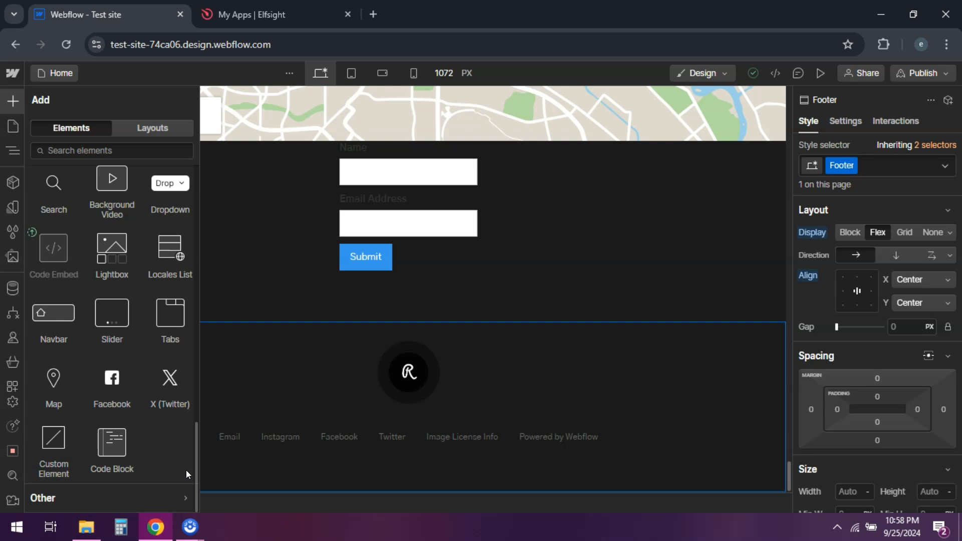
{"action": "mouse_move", "coordinate": [53, 248]}
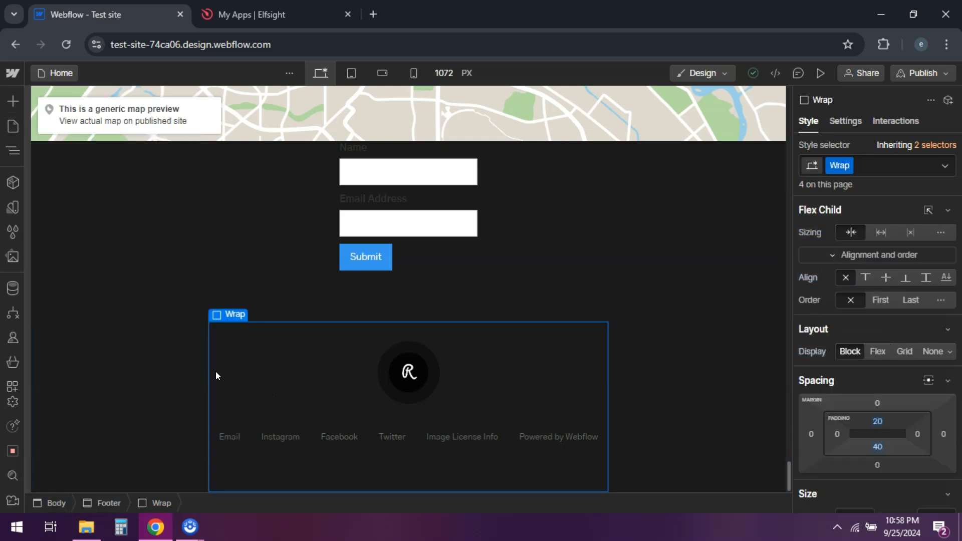
{"action": "mouse_move", "coordinate": [100, 374]}
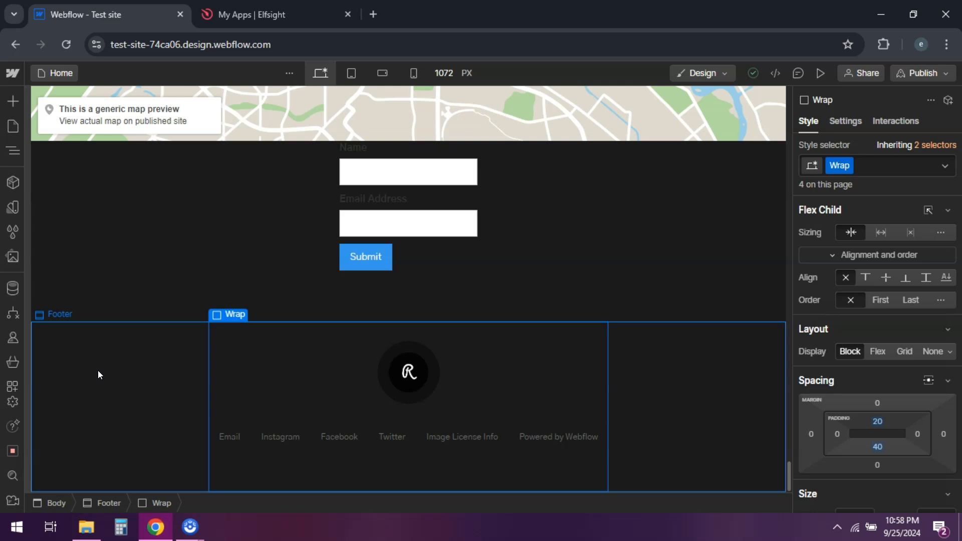
- Select the whole Footer section rather than its inner Wrap
{"action": "left_click", "coordinate": [60, 314]}
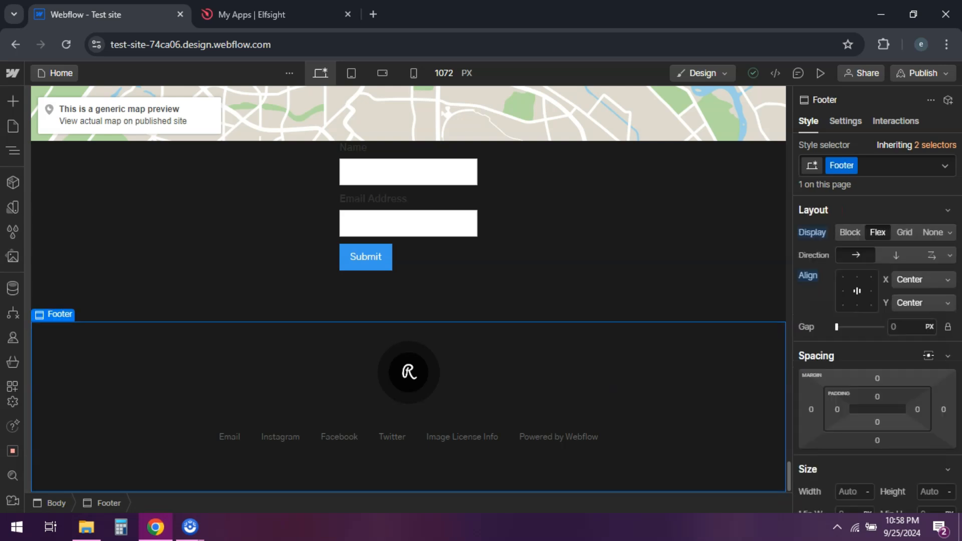